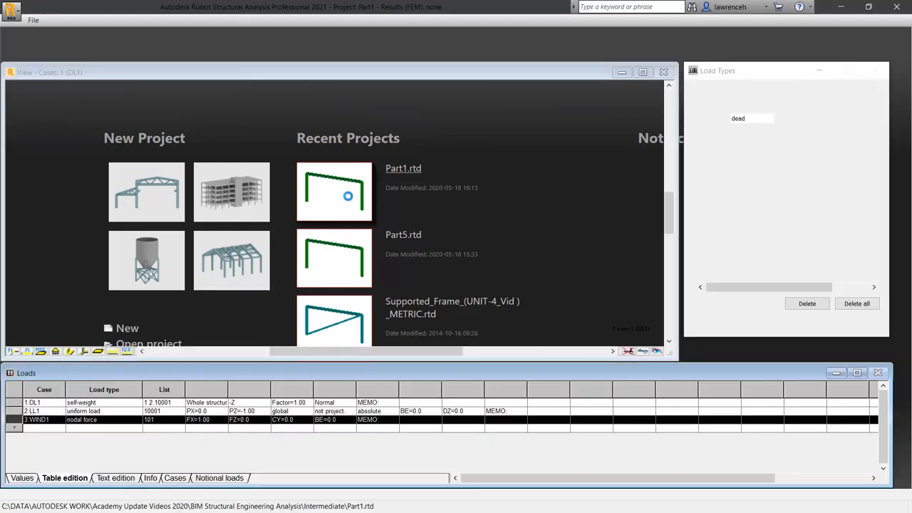
- Dismiss the Start page and run the calculations for the three-load-case portal frame
{"action": "left_click", "coordinate": [403, 168]}
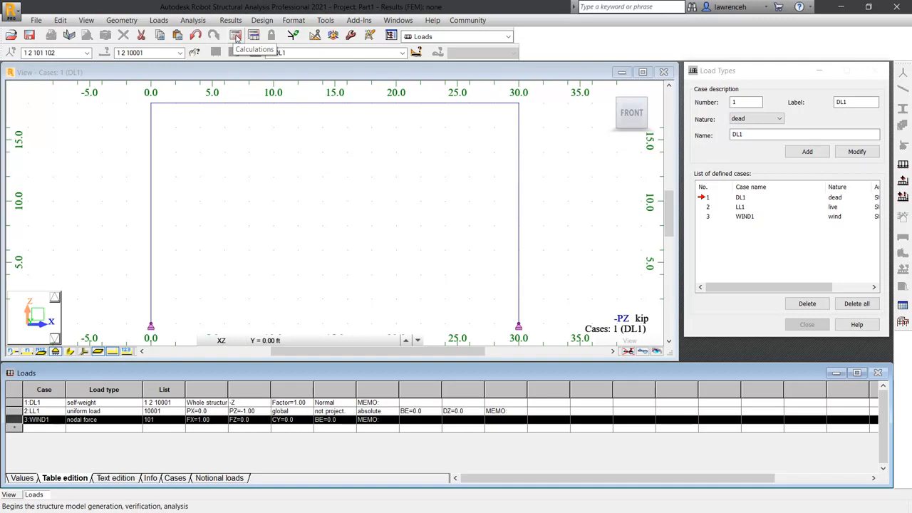
{"action": "left_click", "coordinate": [236, 37]}
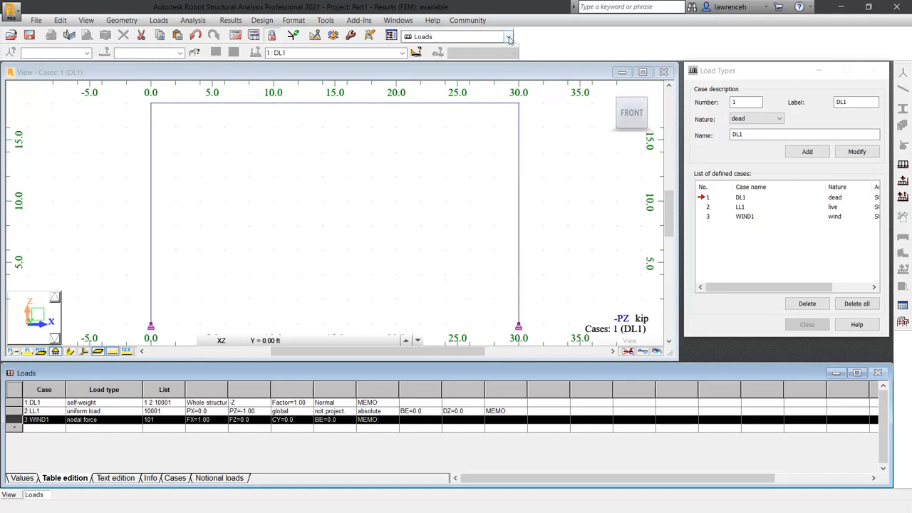
- Switch to the Results layout under Structure Model to show the reactions table
{"action": "left_click", "coordinate": [509, 36]}
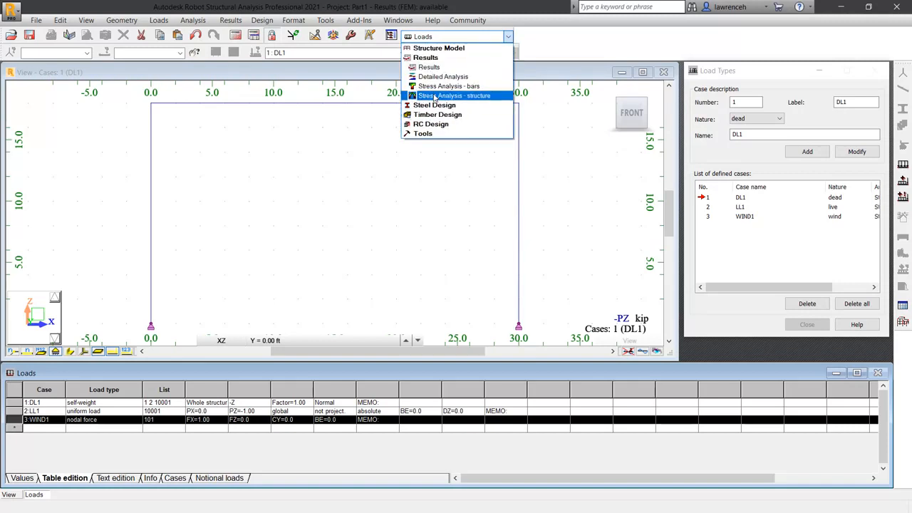
{"action": "mouse_move", "coordinate": [429, 67]}
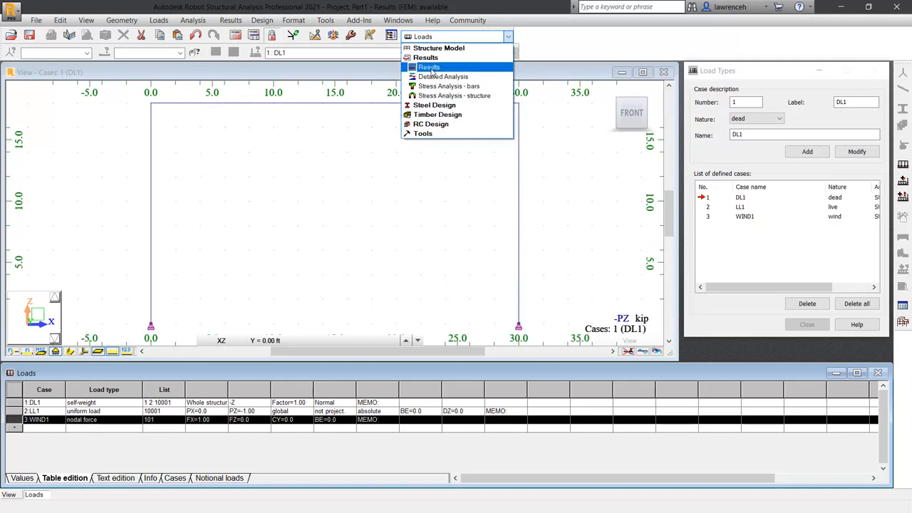
{"action": "left_click", "coordinate": [429, 67]}
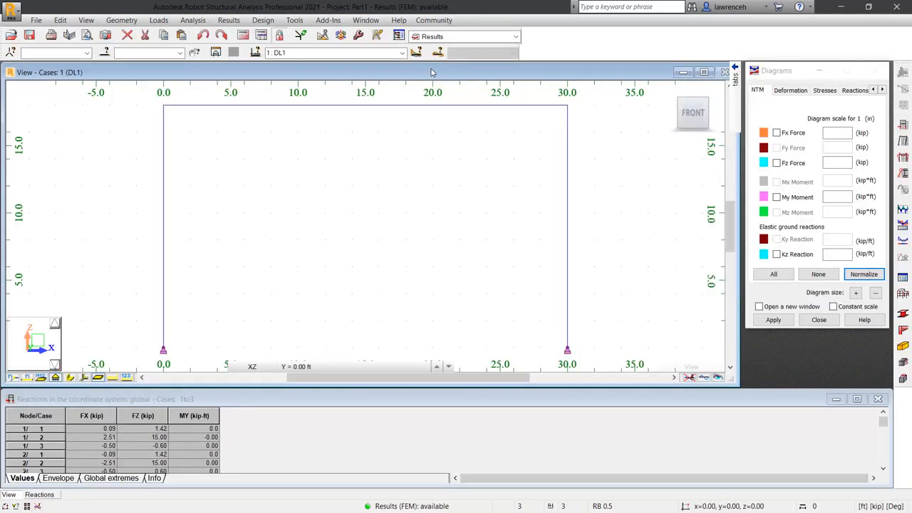
{"action": "mouse_move", "coordinate": [509, 226]}
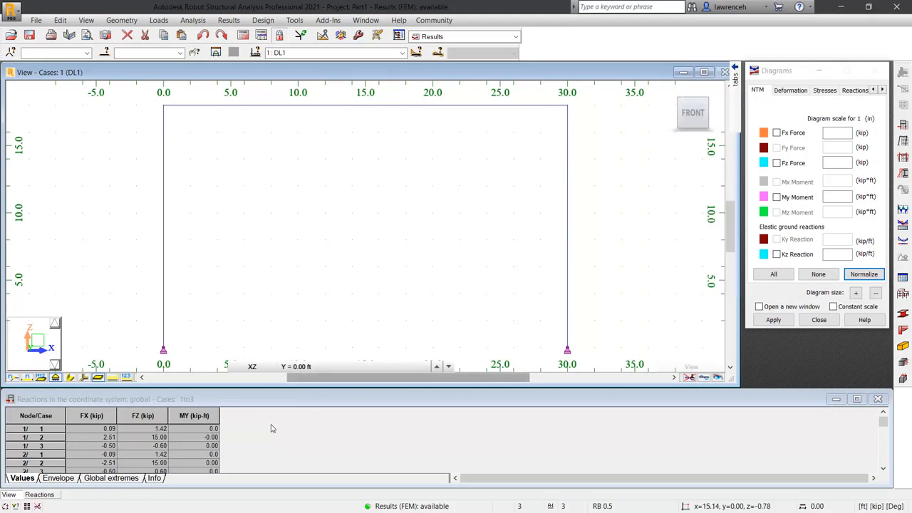
{"action": "mouse_move", "coordinate": [326, 427]}
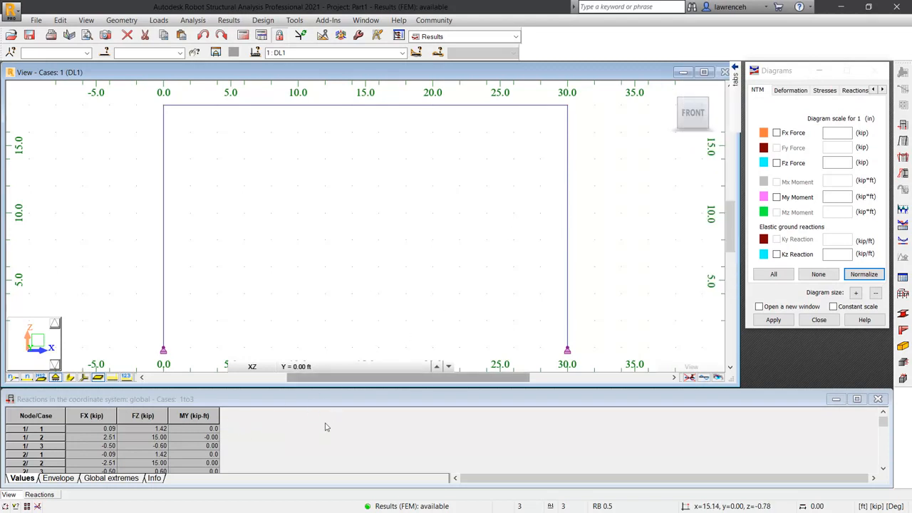
{"action": "mouse_move", "coordinate": [420, 233]}
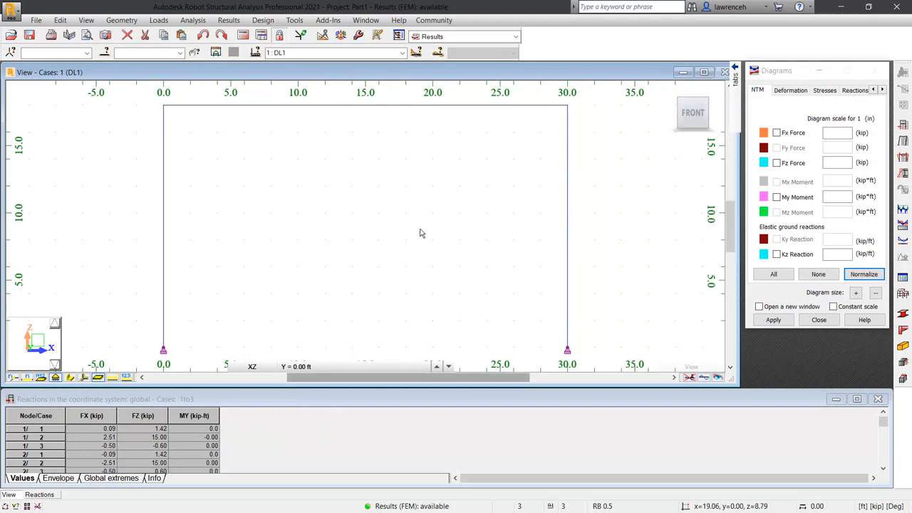
{"action": "mouse_move", "coordinate": [421, 233]}
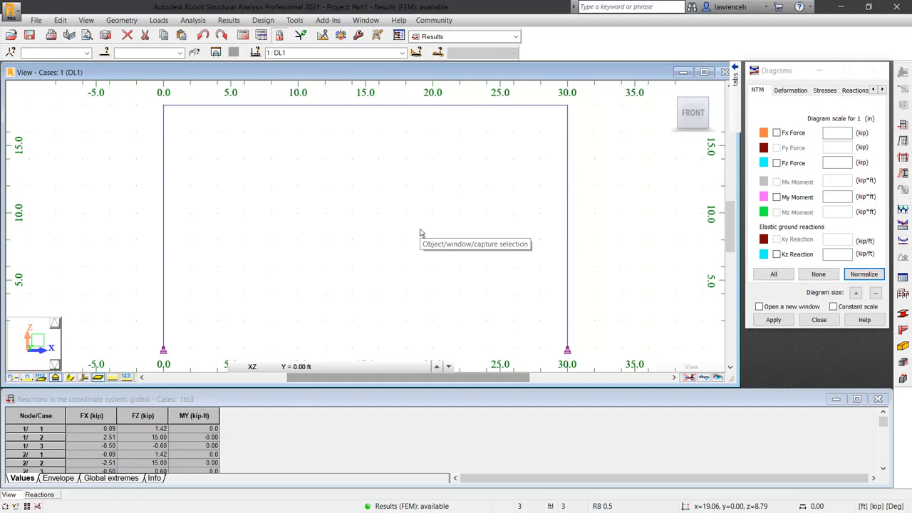
{"action": "mouse_move", "coordinate": [355, 248]}
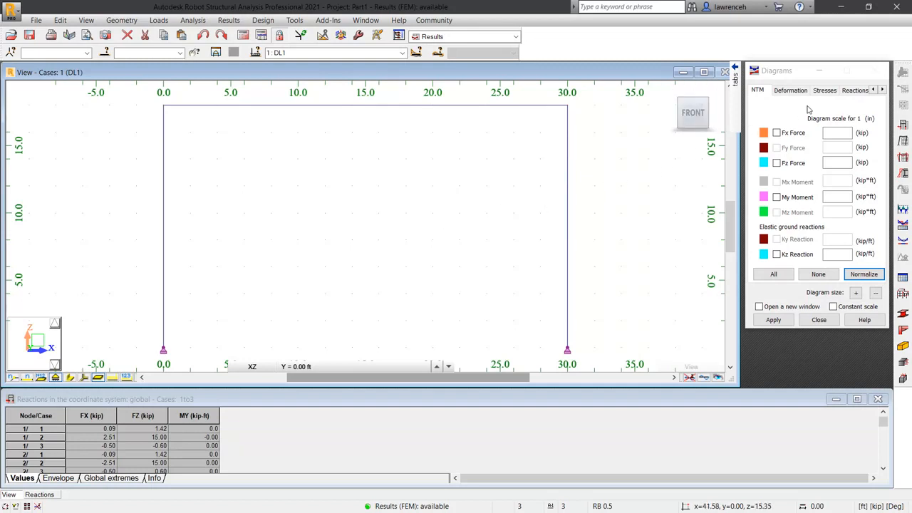
- Display labelled FZ reactions for case DL1, showing 1.42 at both supports
{"action": "left_click", "coordinate": [854, 90]}
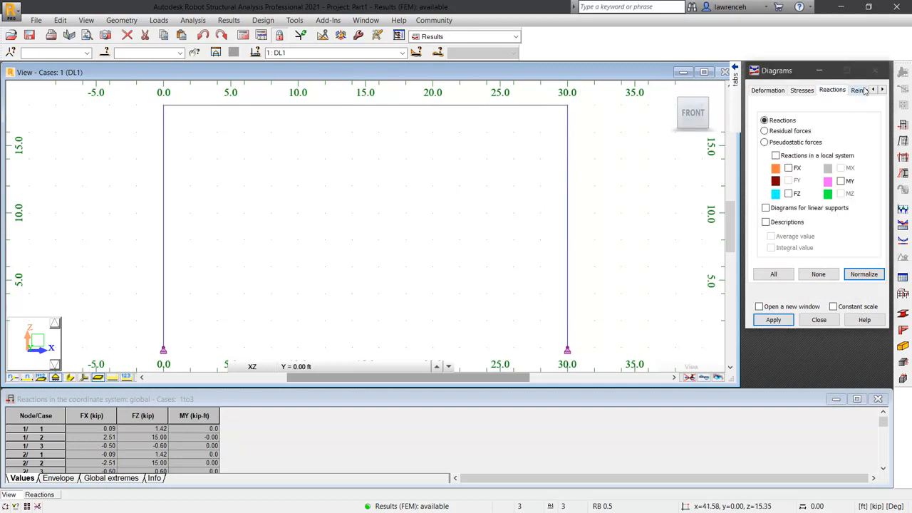
{"action": "left_click", "coordinate": [788, 193]}
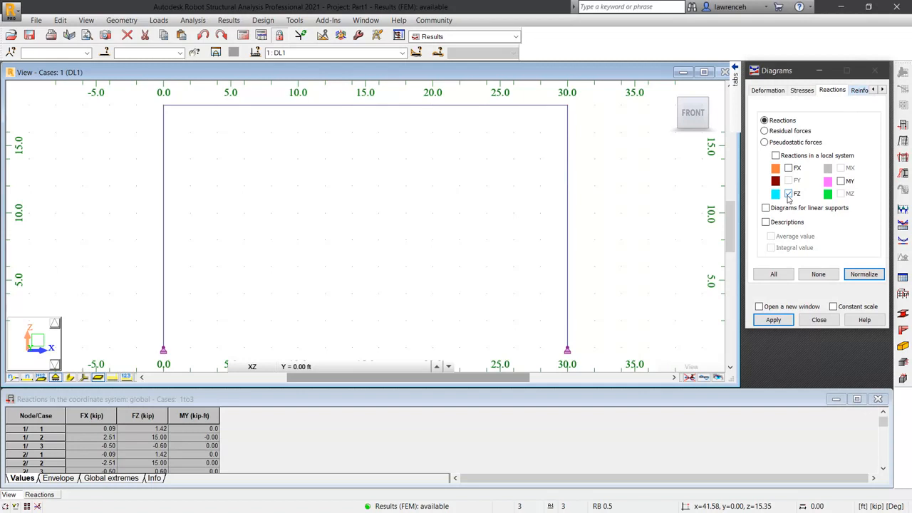
{"action": "left_click", "coordinate": [788, 193]}
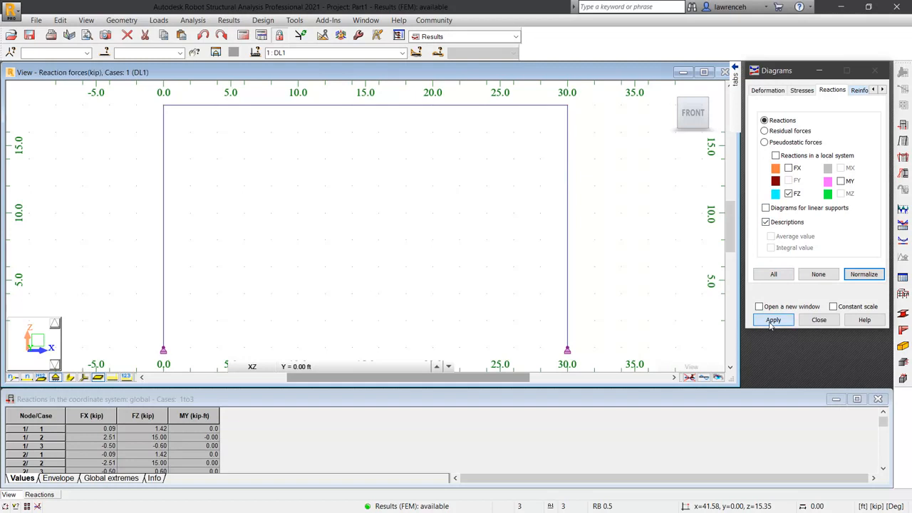
{"action": "left_click", "coordinate": [773, 319]}
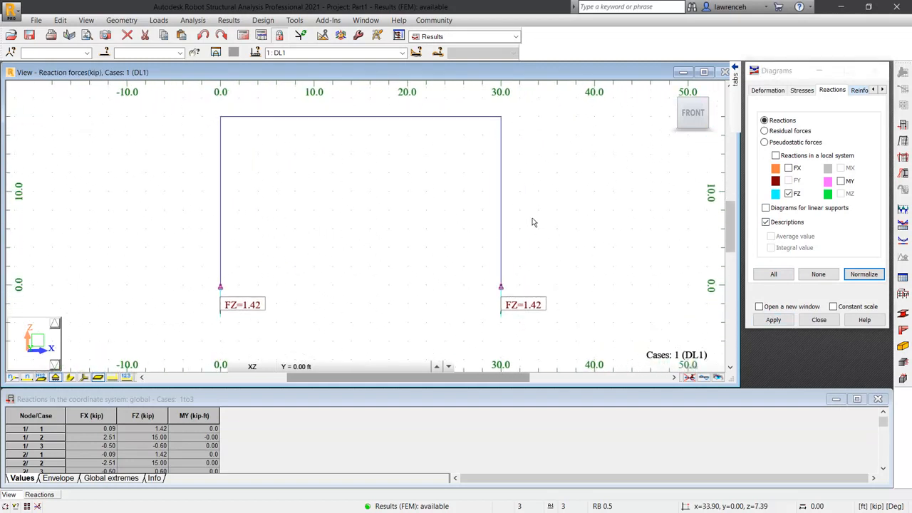
{"action": "mouse_move", "coordinate": [417, 285]}
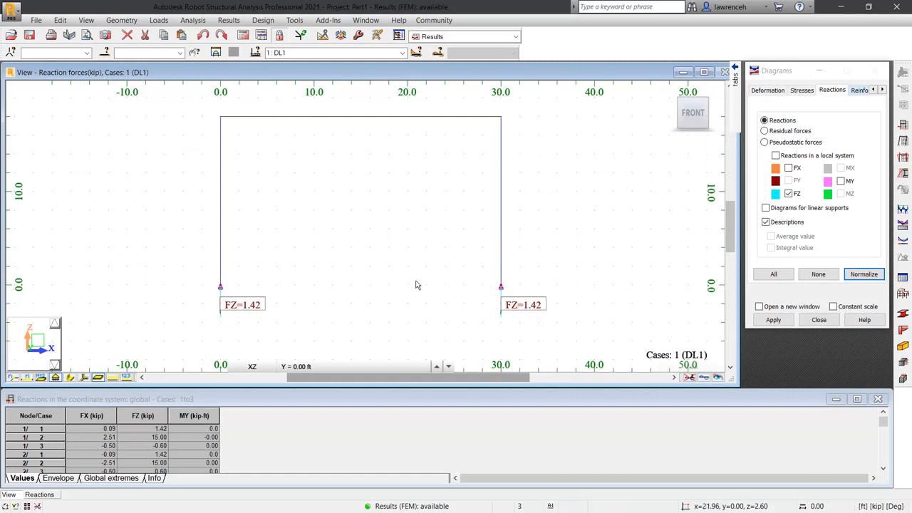
{"action": "mouse_move", "coordinate": [365, 61]}
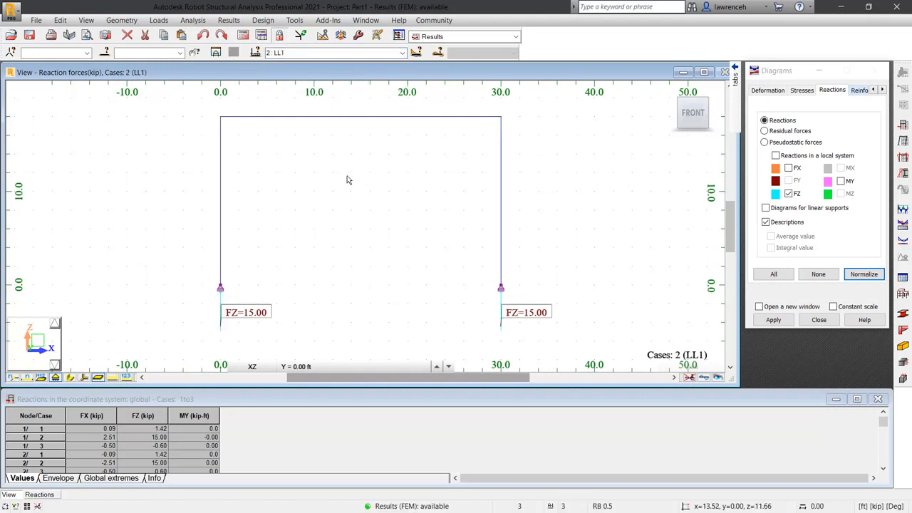
{"action": "mouse_move", "coordinate": [348, 179]}
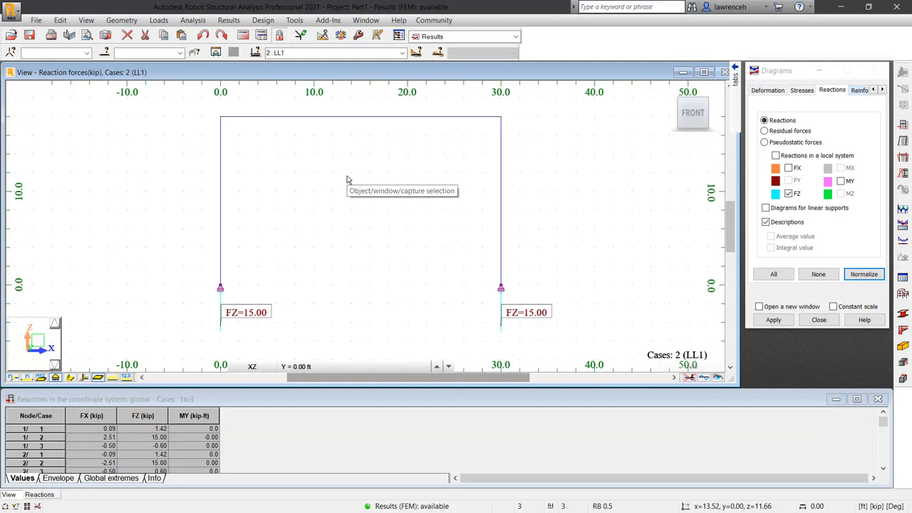
{"action": "mouse_move", "coordinate": [370, 241]}
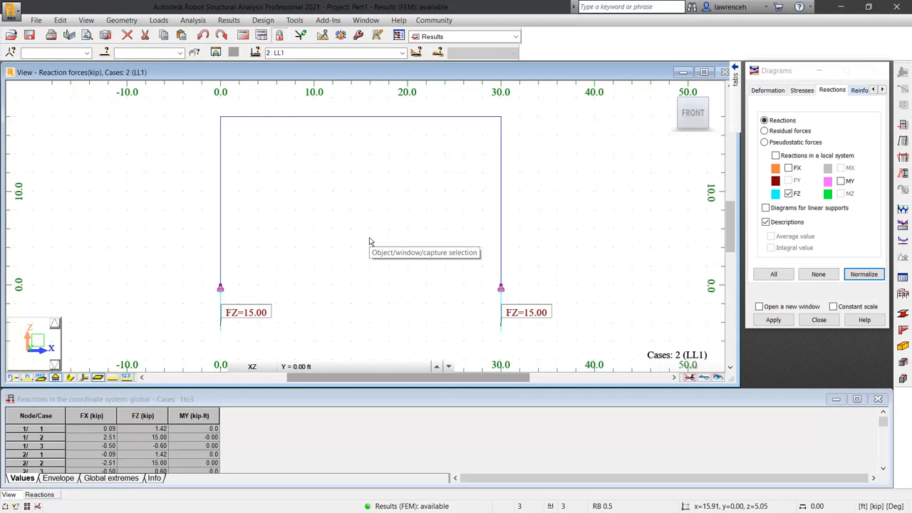
{"action": "mouse_move", "coordinate": [369, 241]}
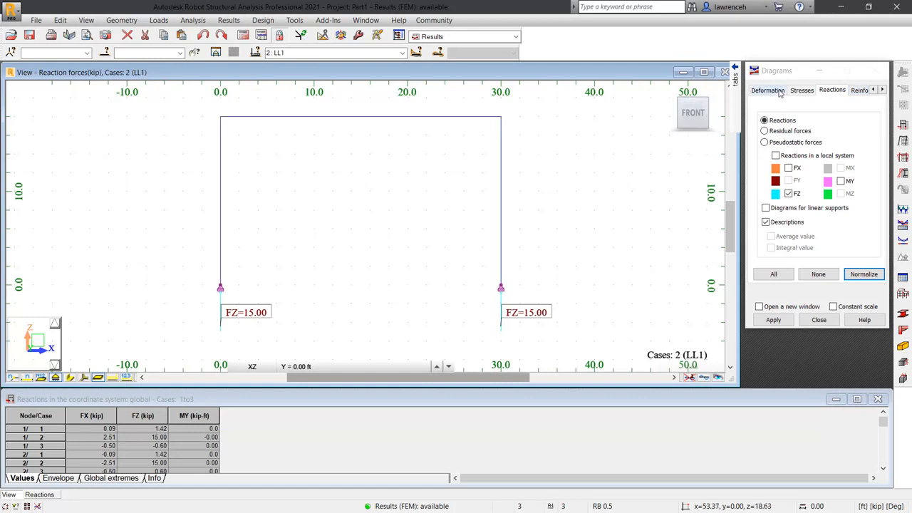
- Turn on the LL1 deformed shape, maximum deflection 0.4538 in
{"action": "left_click", "coordinate": [767, 90]}
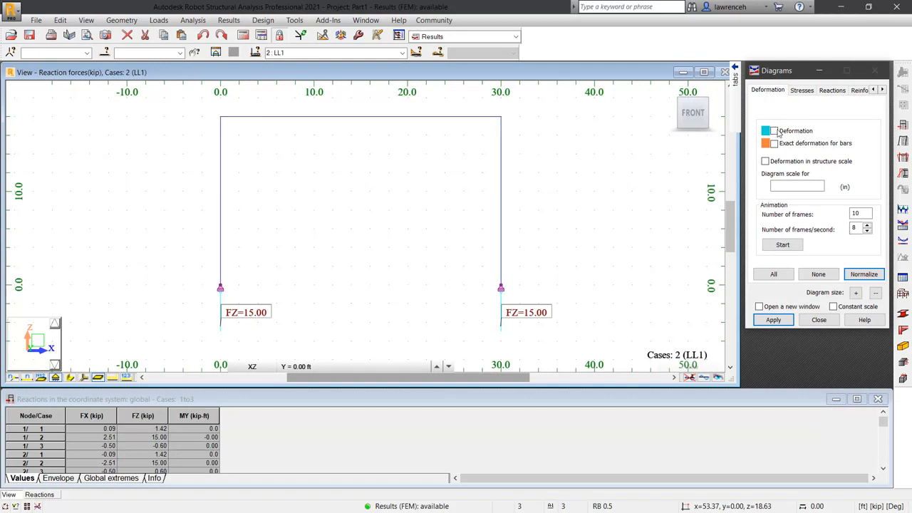
{"action": "left_click", "coordinate": [772, 130]}
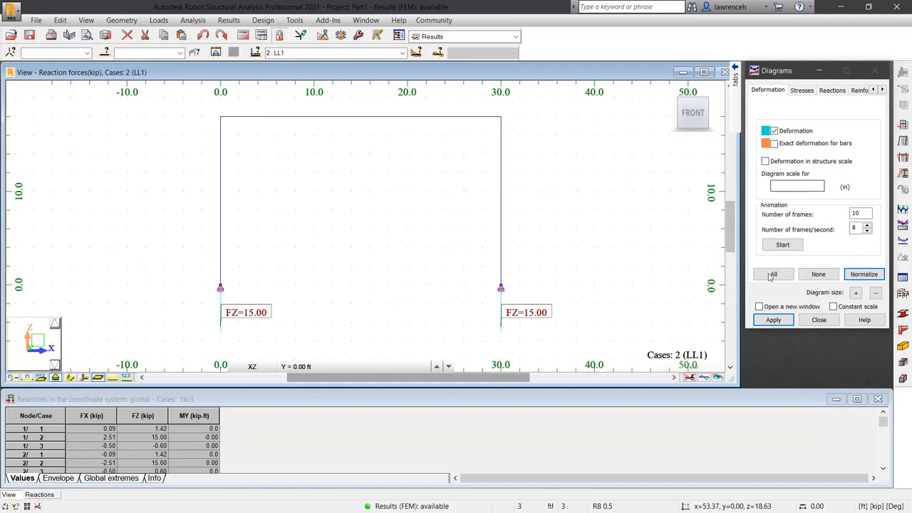
{"action": "left_click", "coordinate": [773, 319]}
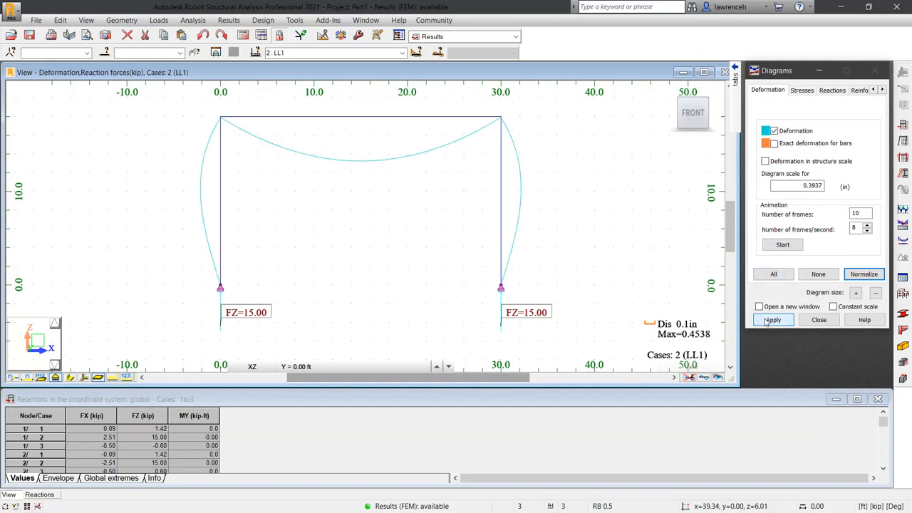
{"action": "left_click", "coordinate": [773, 319]}
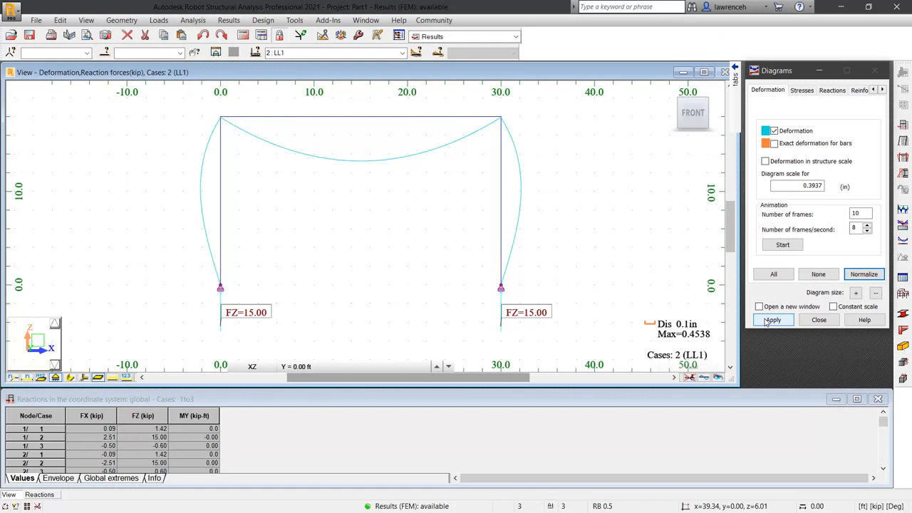
{"action": "mouse_move", "coordinate": [447, 299]}
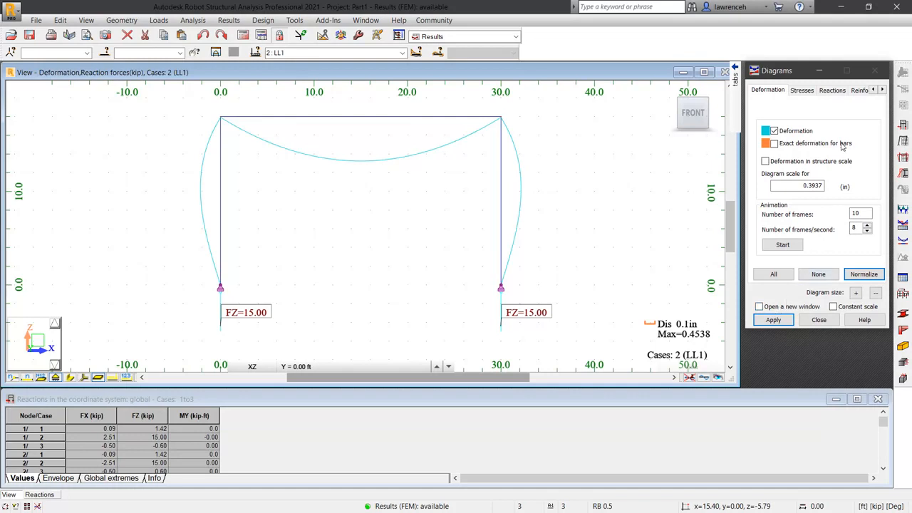
{"action": "left_click", "coordinate": [832, 90]}
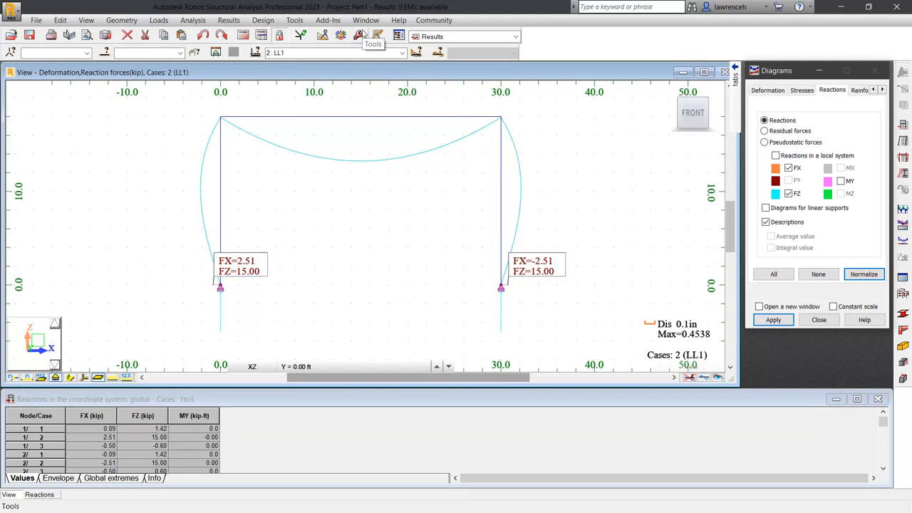
- Work the hand check in the built-in calculator from Tools, getting 45.18
{"action": "left_click", "coordinate": [359, 36]}
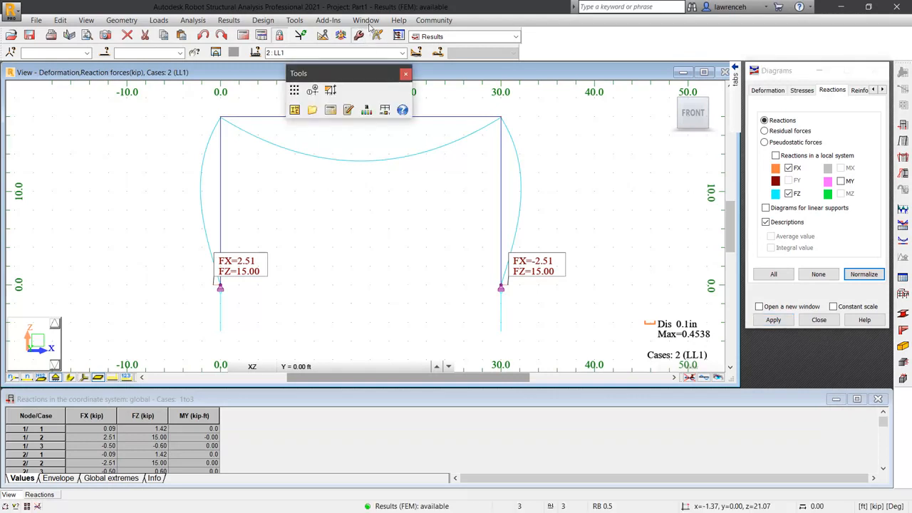
{"action": "mouse_move", "coordinate": [330, 111]}
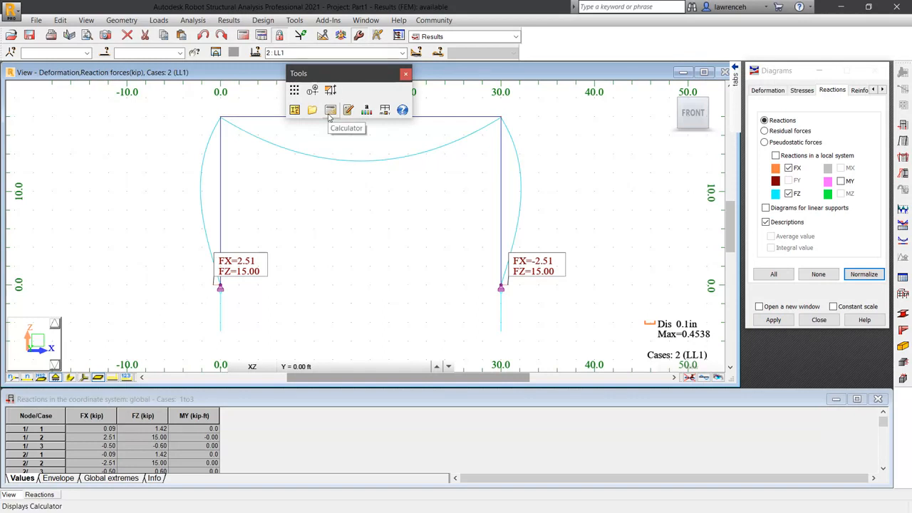
{"action": "left_click", "coordinate": [330, 109]}
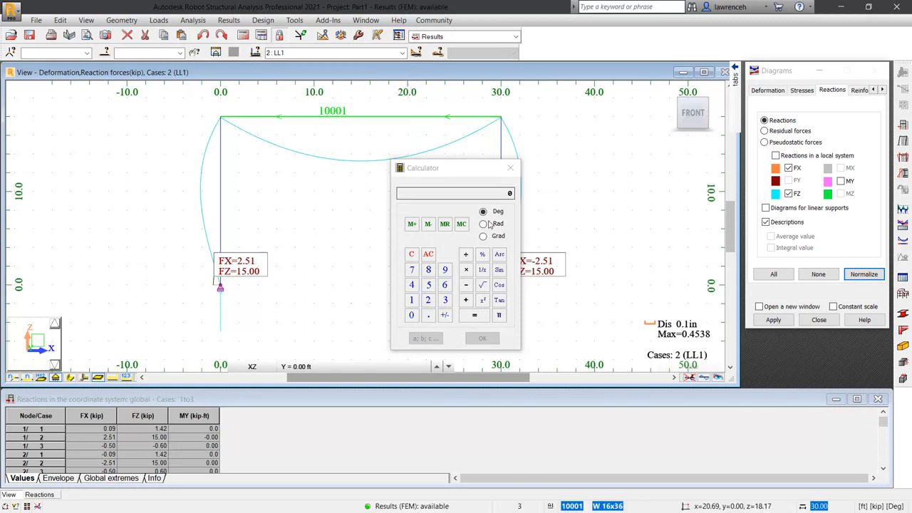
{"action": "left_click", "coordinate": [428, 300]}
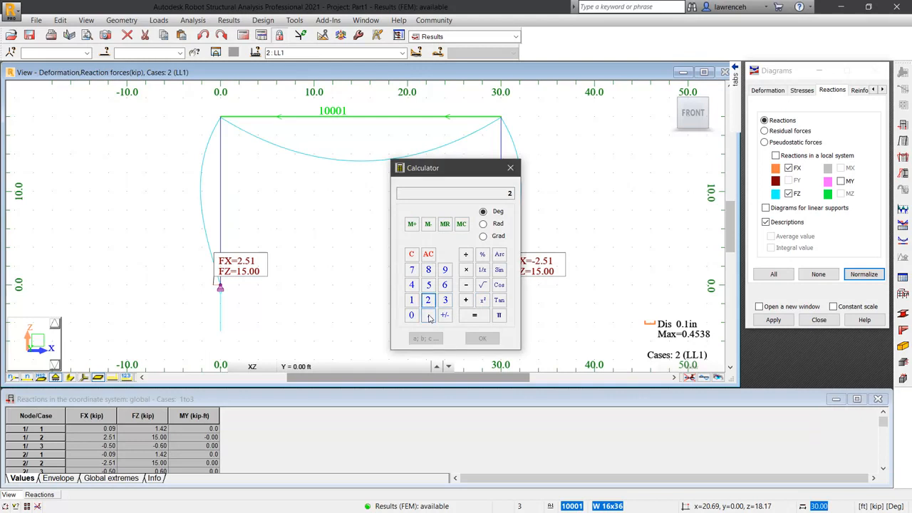
{"action": "left_click", "coordinate": [412, 300]}
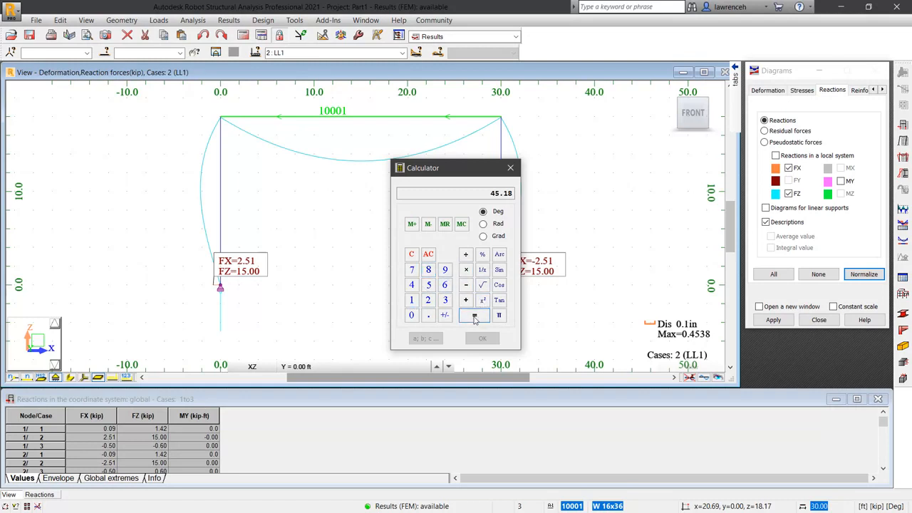
{"action": "left_click", "coordinate": [474, 315]}
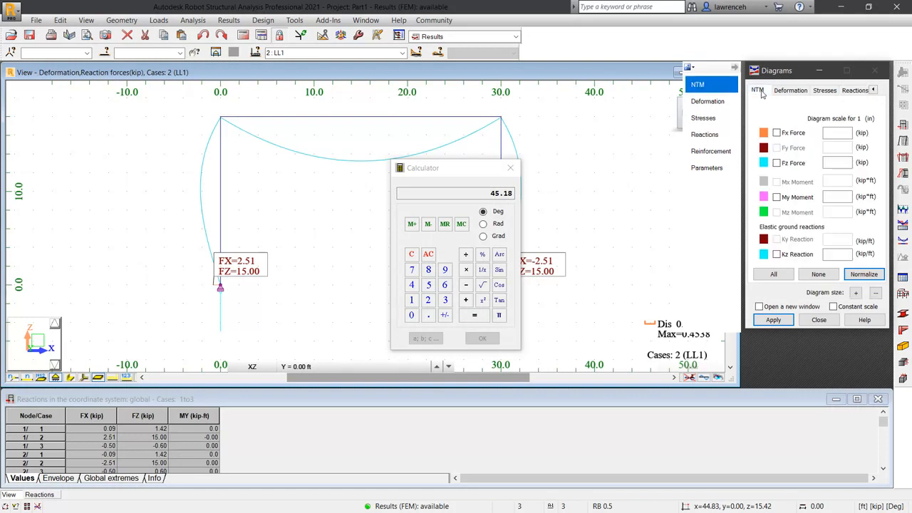
- Show the LL1 My moment diagram, max 67.31 and min -45.19 kip-ft
{"action": "left_click", "coordinate": [775, 196]}
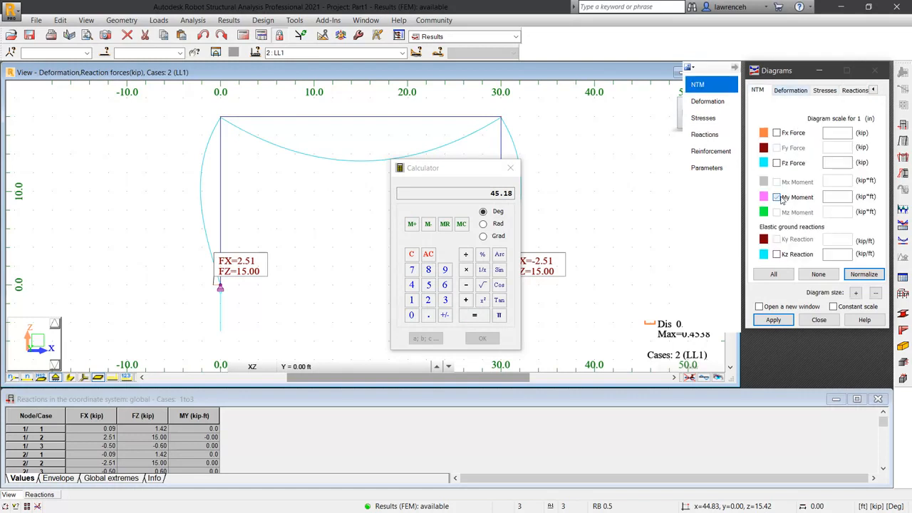
{"action": "left_click", "coordinate": [776, 196]}
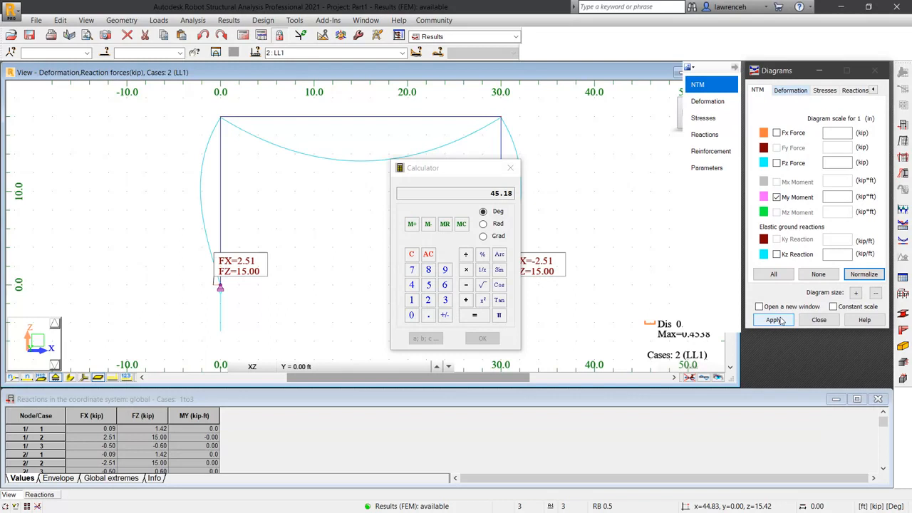
{"action": "left_click", "coordinate": [773, 319]}
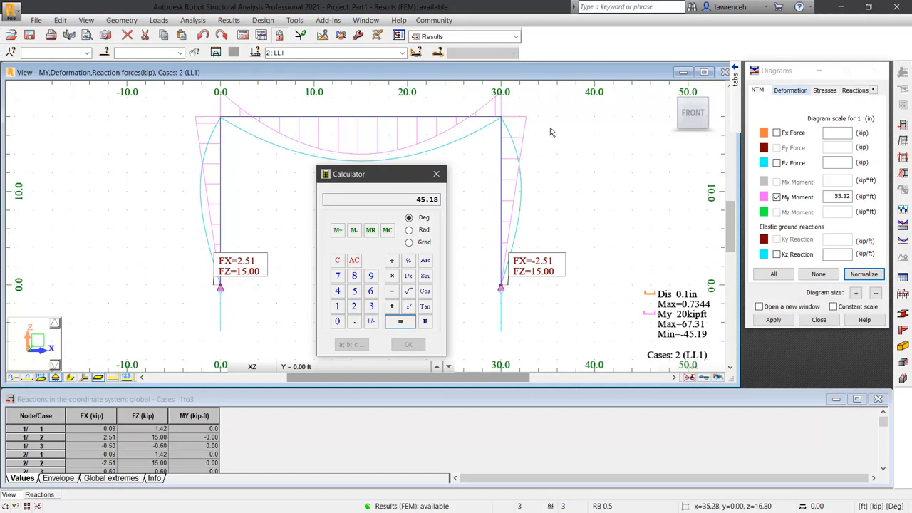
{"action": "mouse_move", "coordinate": [549, 139]}
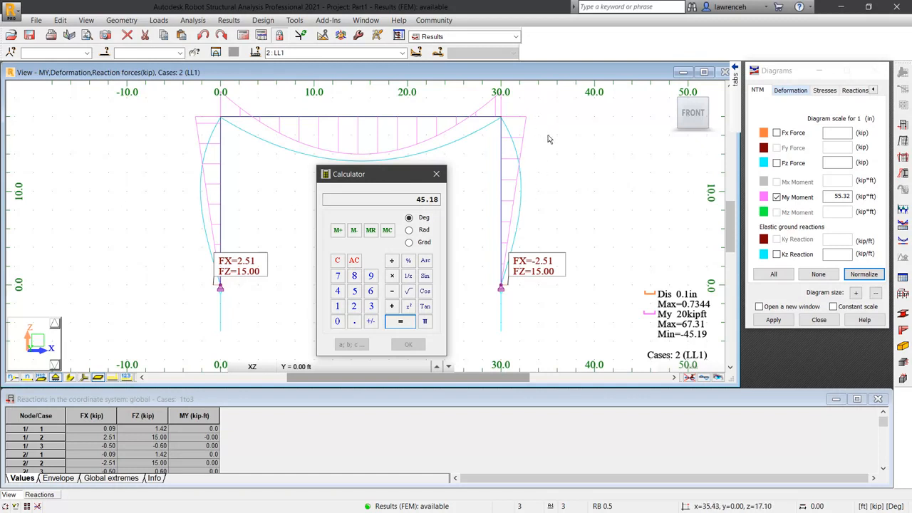
{"action": "mouse_move", "coordinate": [547, 153]}
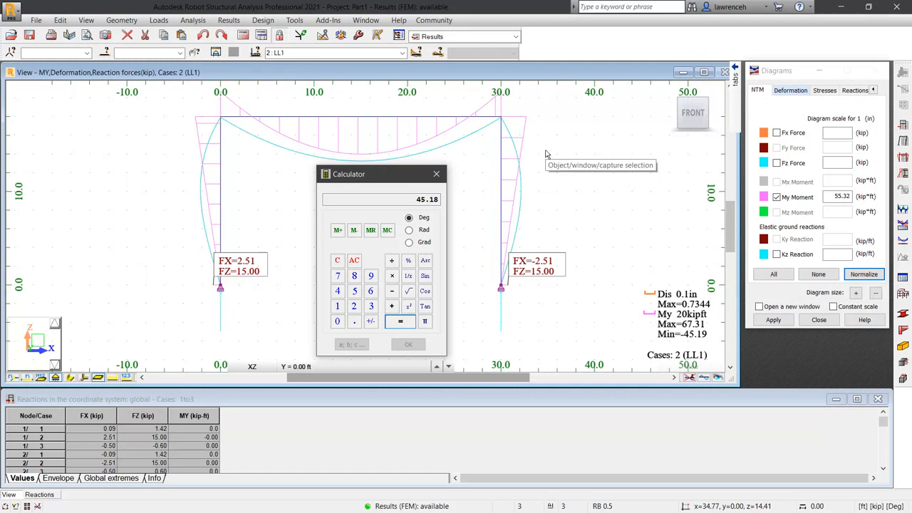
{"action": "mouse_move", "coordinate": [547, 154]}
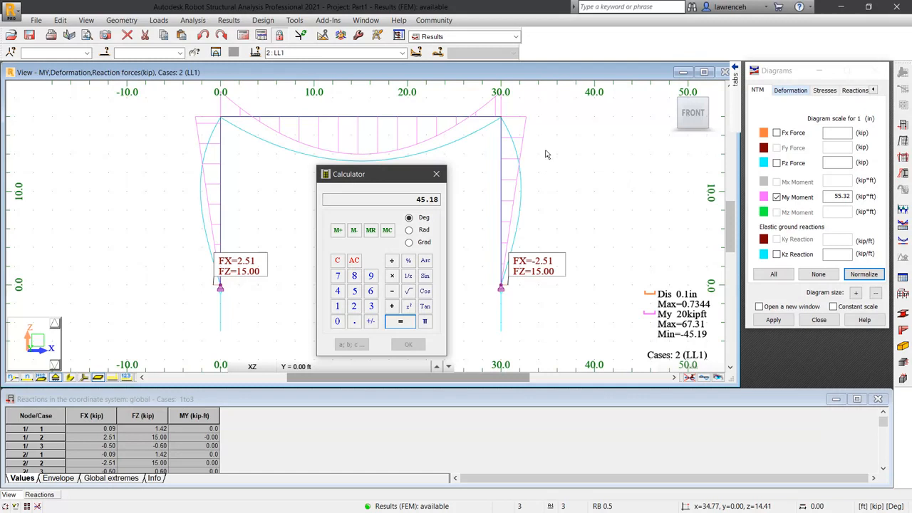